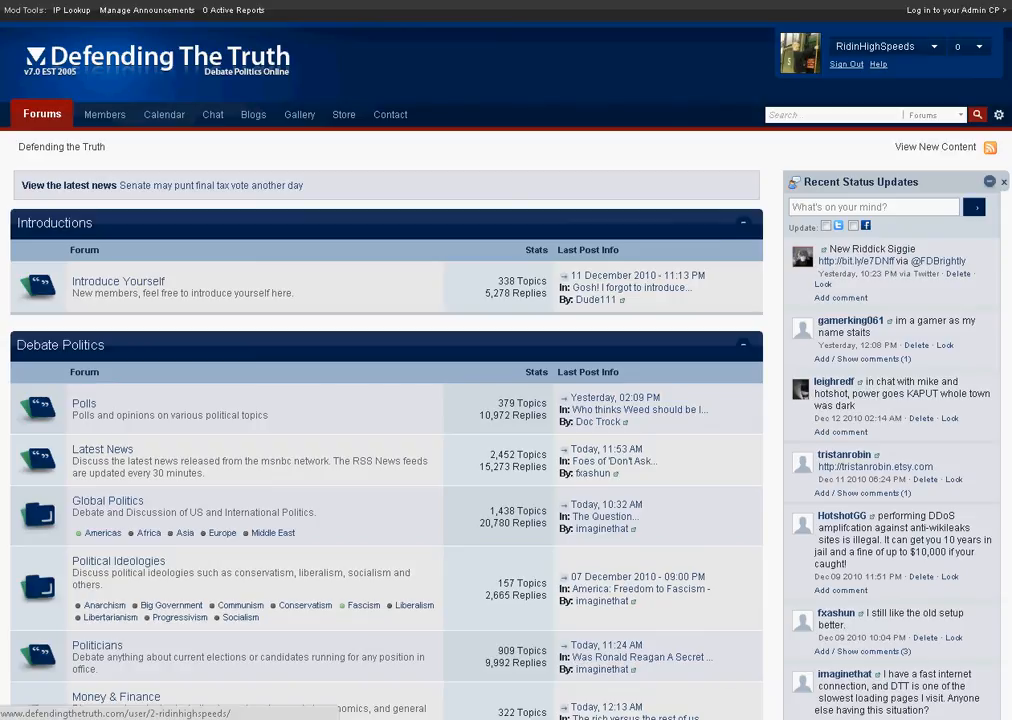
Step: Reach My Settings from the username dropdown to show the General Settings page
{"action": "left_click", "coordinate": [932, 46]}
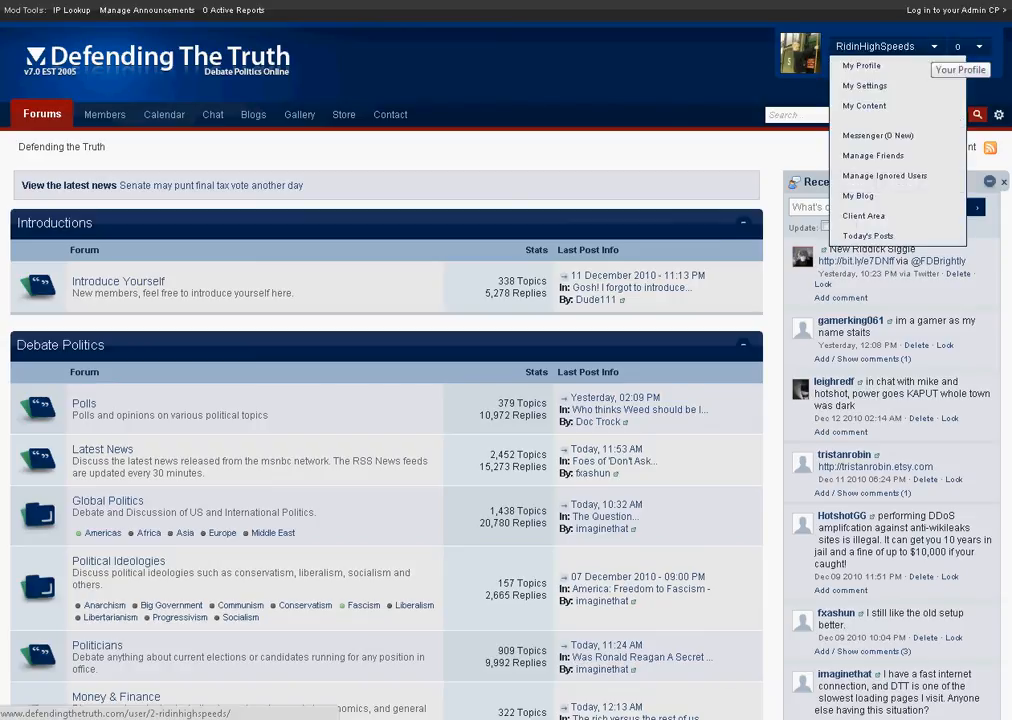
{"action": "mouse_move", "coordinate": [864, 84]}
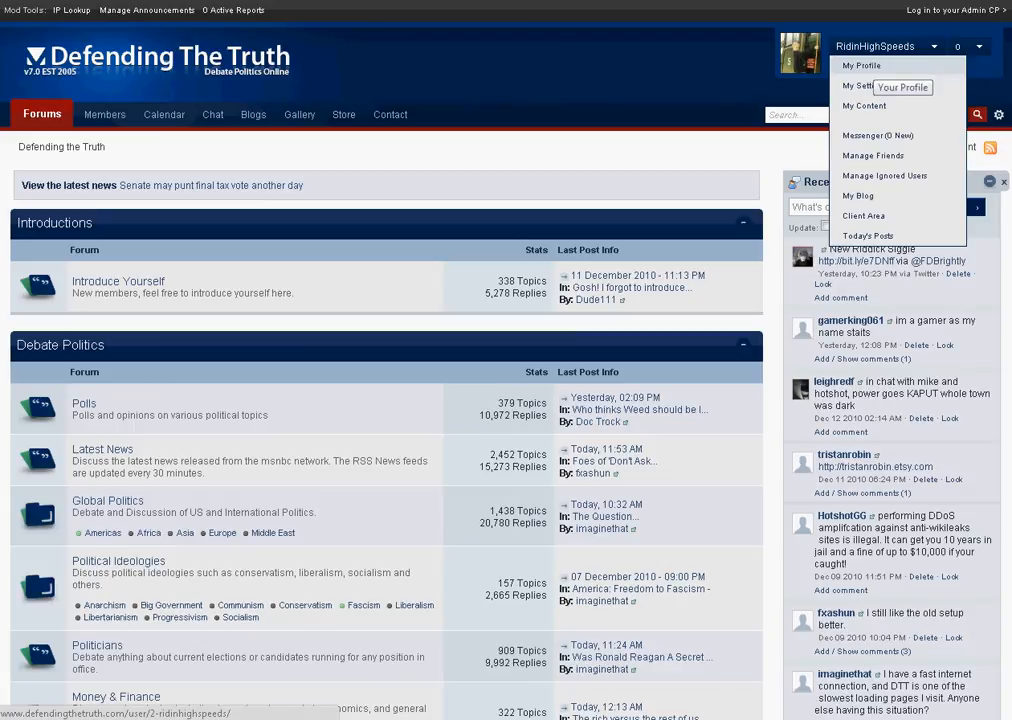
{"action": "left_click", "coordinate": [862, 84]}
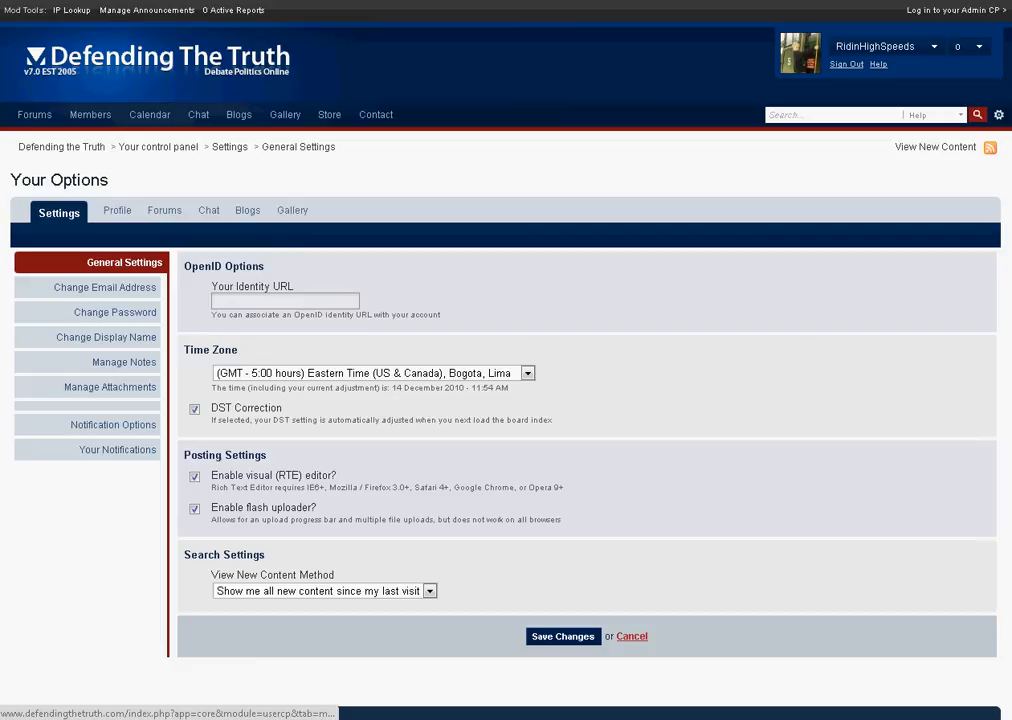
Step: Show the Manage Facebook Connect page under Profile settings for the linked Facebook account
{"action": "left_click", "coordinate": [108, 210]}
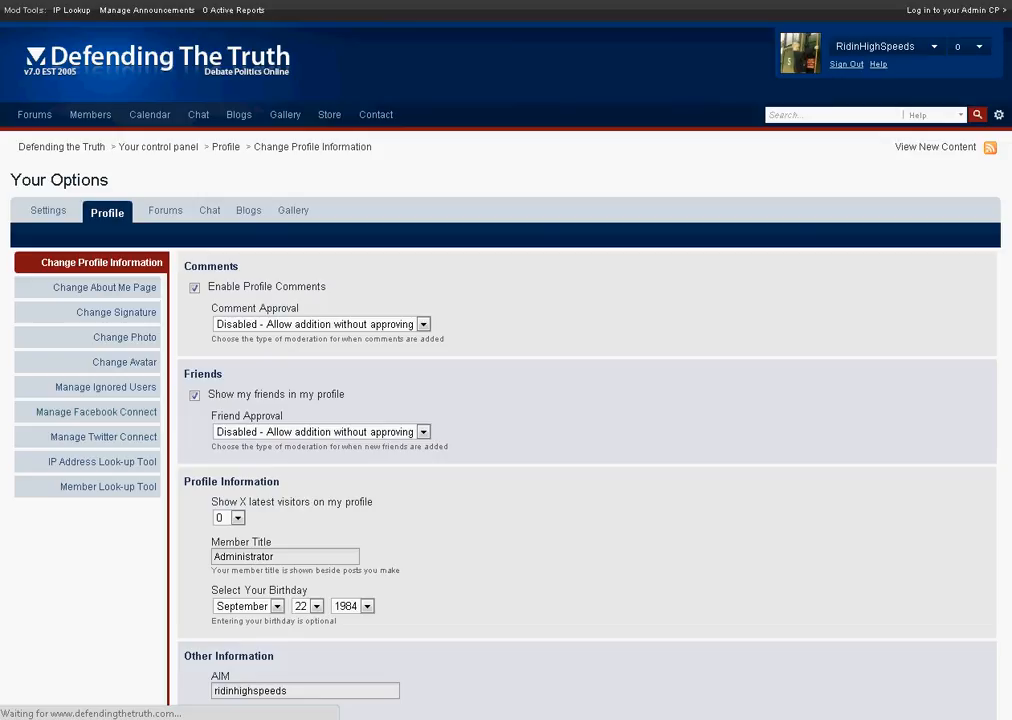
{"action": "left_click", "coordinate": [96, 412]}
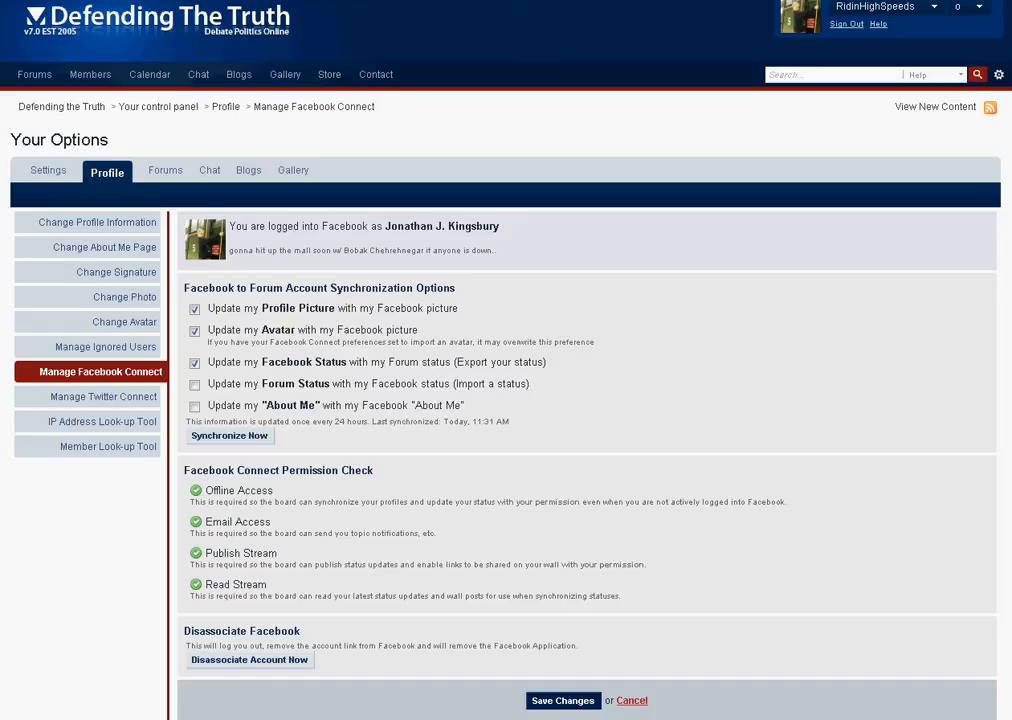
Step: Review the Facebook Connect options, then reach Manage Twitter Connect from the sidebar
{"action": "left_click", "coordinate": [194, 308]}
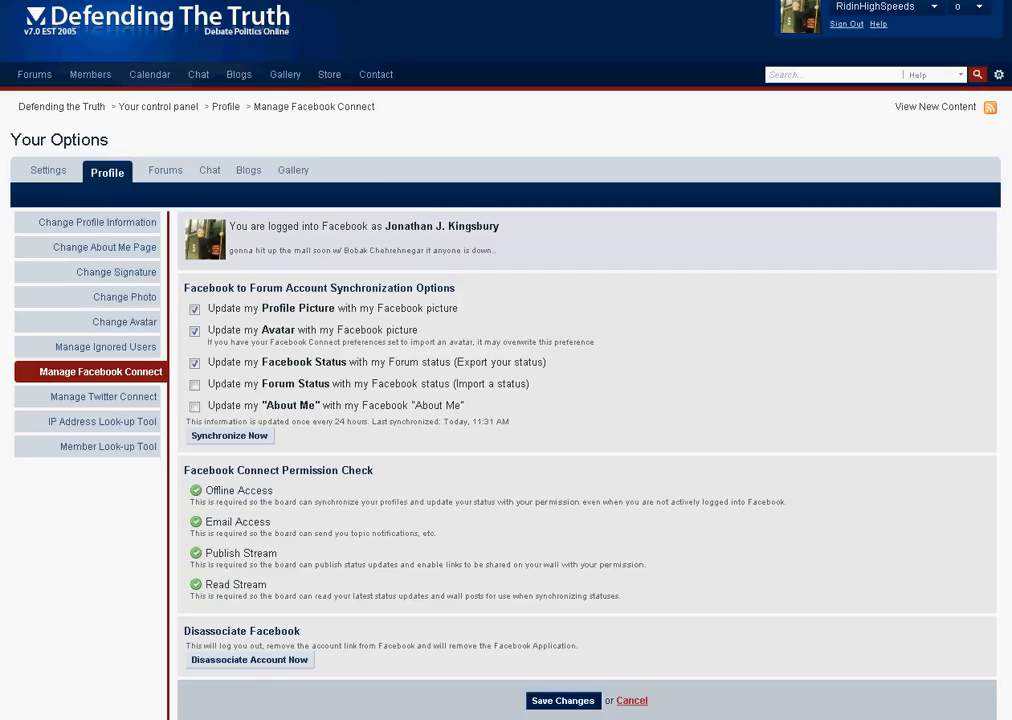
{"action": "left_click", "coordinate": [194, 404]}
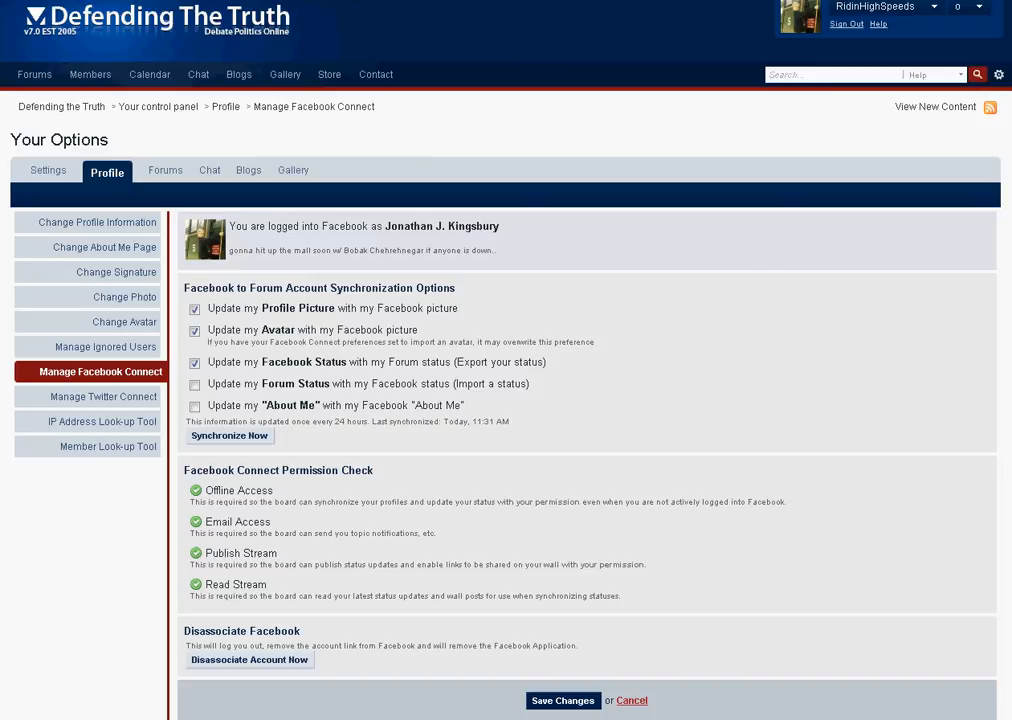
{"action": "left_click", "coordinate": [194, 406]}
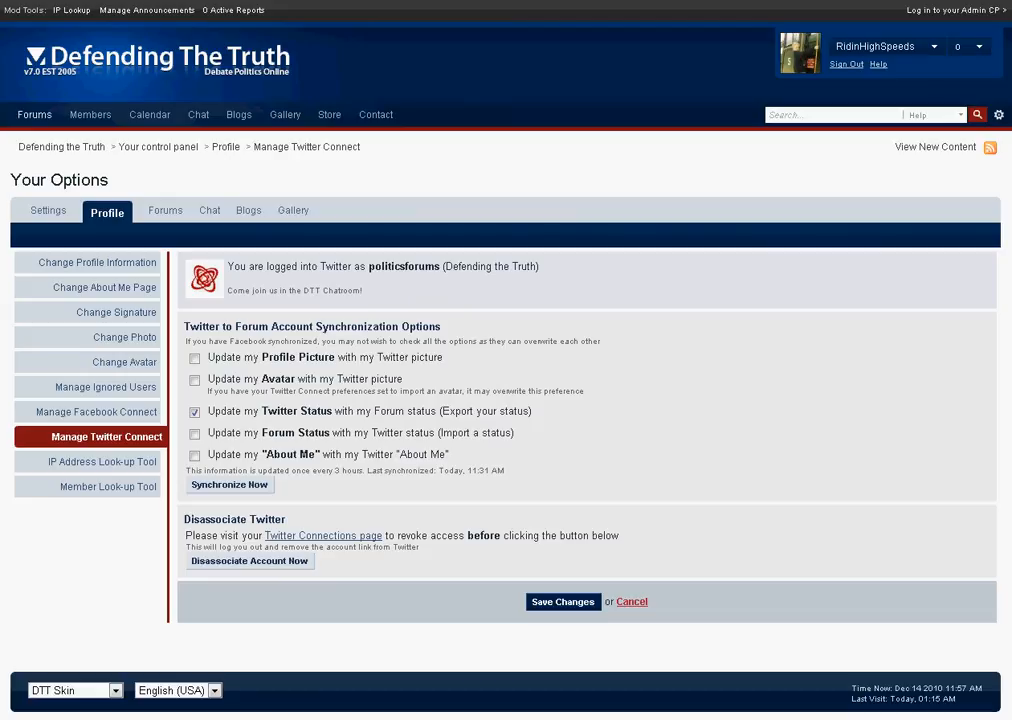
Step: Return to the board index via the Forums tab, listing the forum categories
{"action": "left_click", "coordinate": [562, 600]}
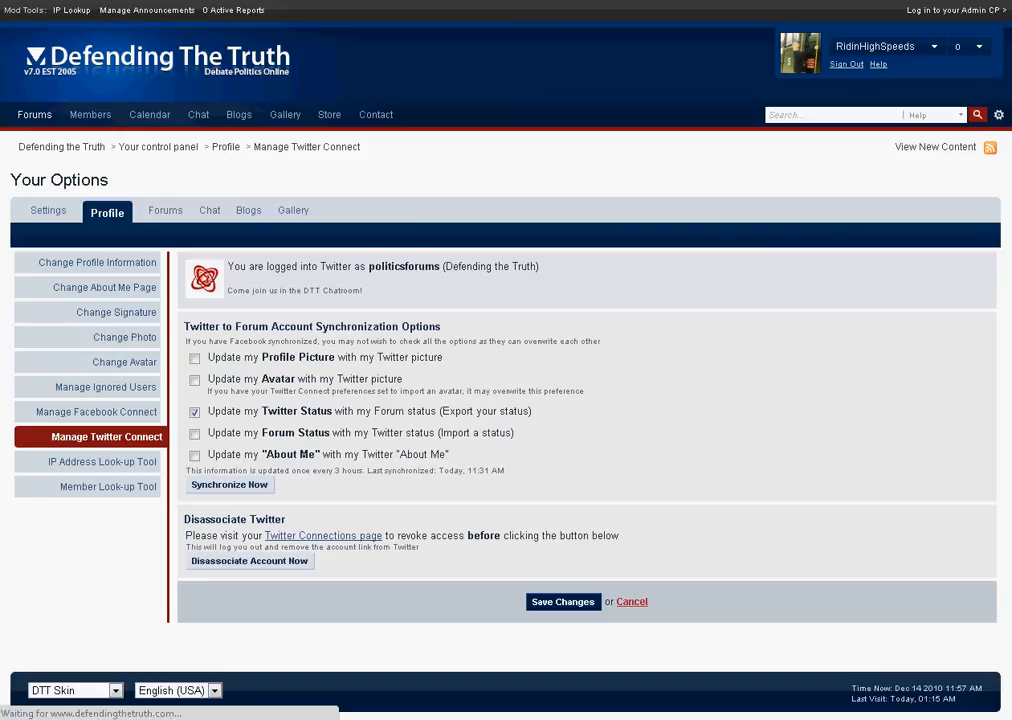
{"action": "left_click", "coordinate": [34, 114]}
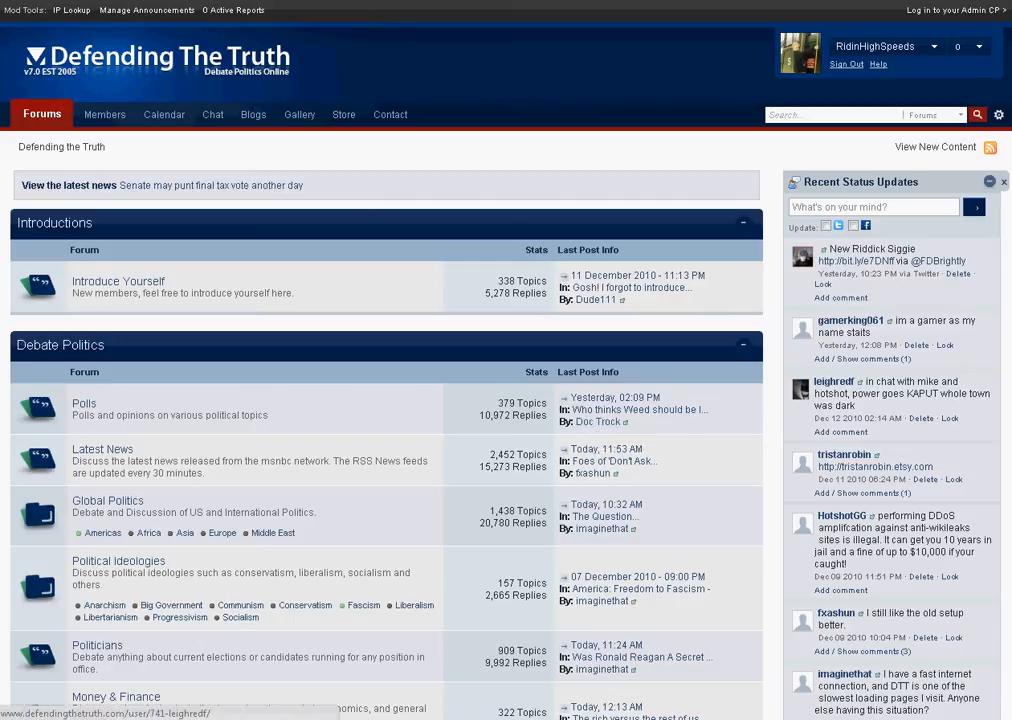
{"action": "scroll", "scroll_direction": "down", "scroll_amount": 3}
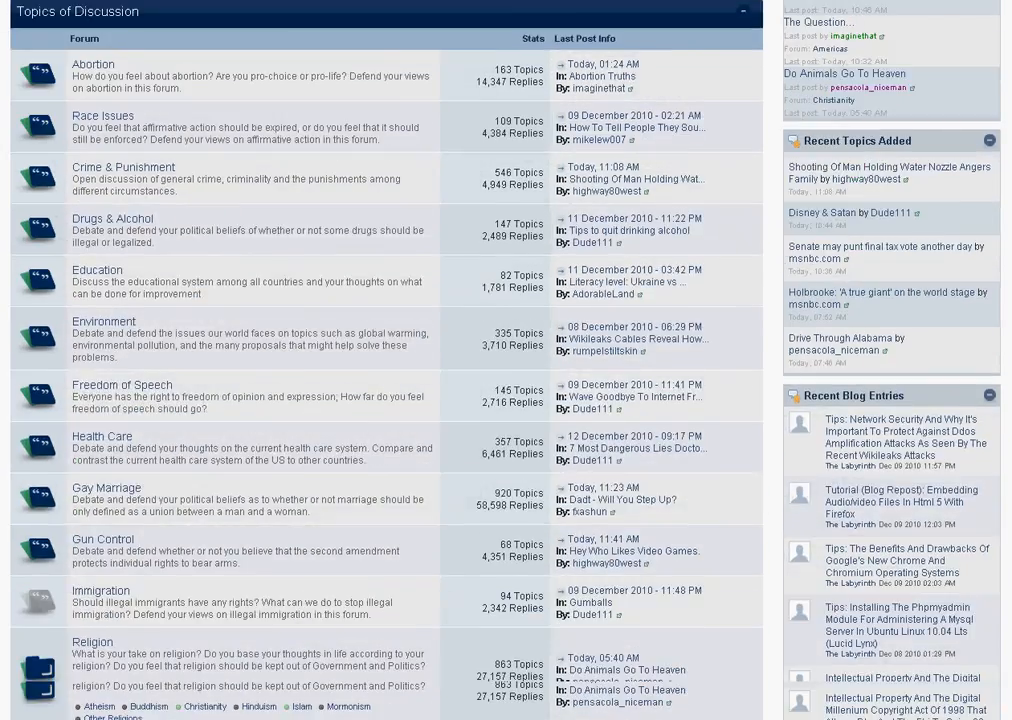
{"action": "scroll", "scroll_direction": "down", "scroll_amount": 3}
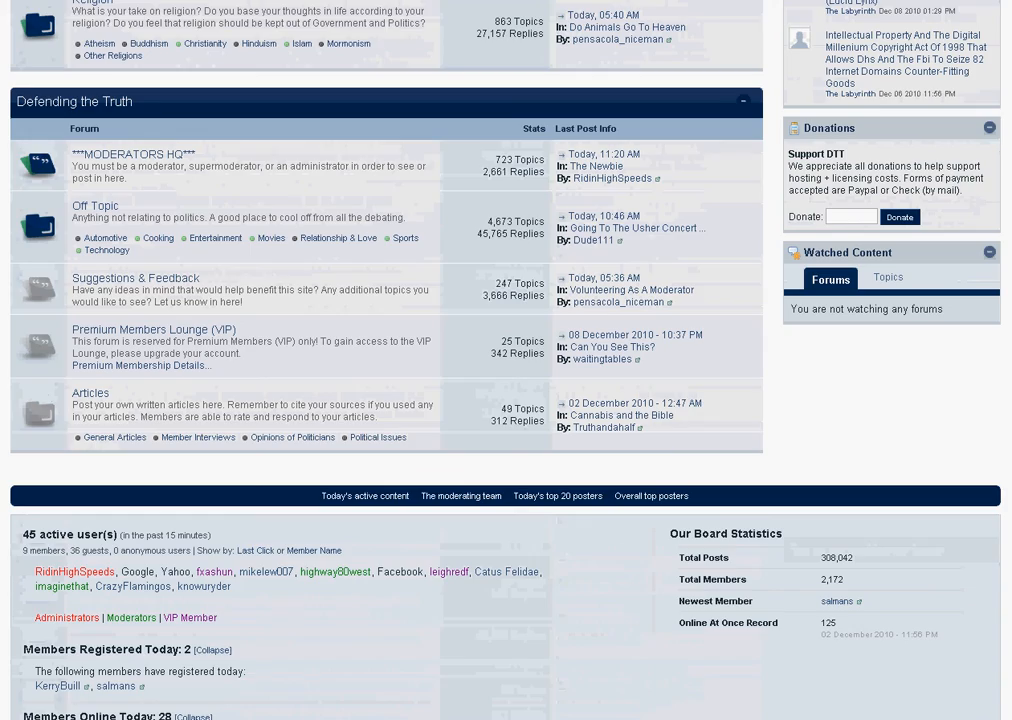
{"action": "scroll", "scroll_direction": "down", "scroll_amount": 3}
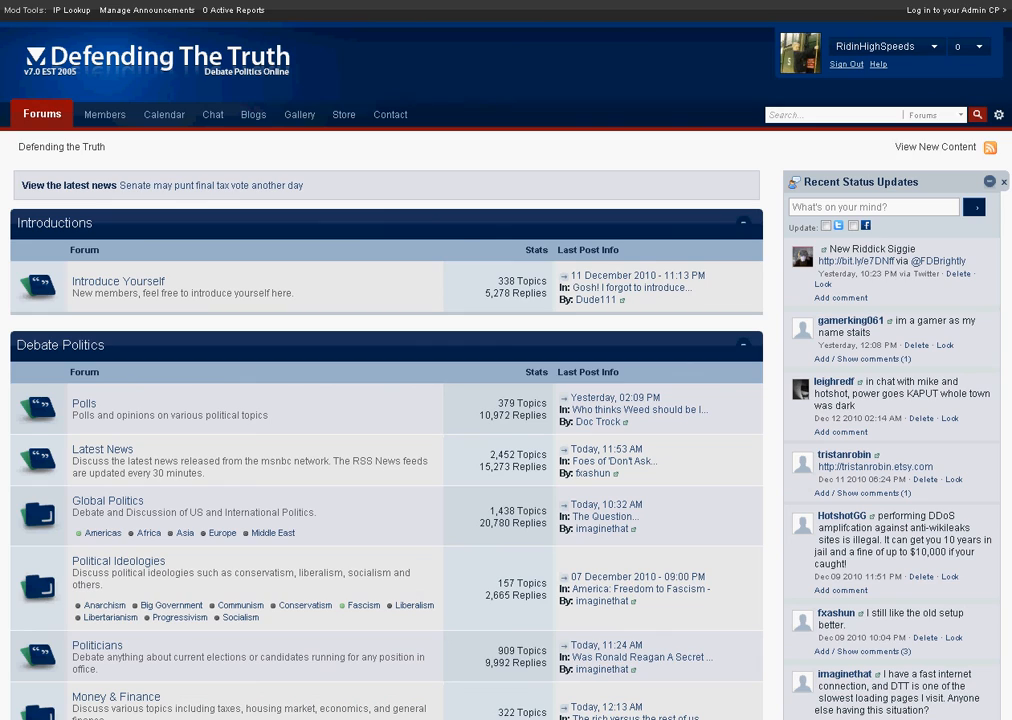
{"action": "scroll", "scroll_direction": "down", "scroll_amount": 3}
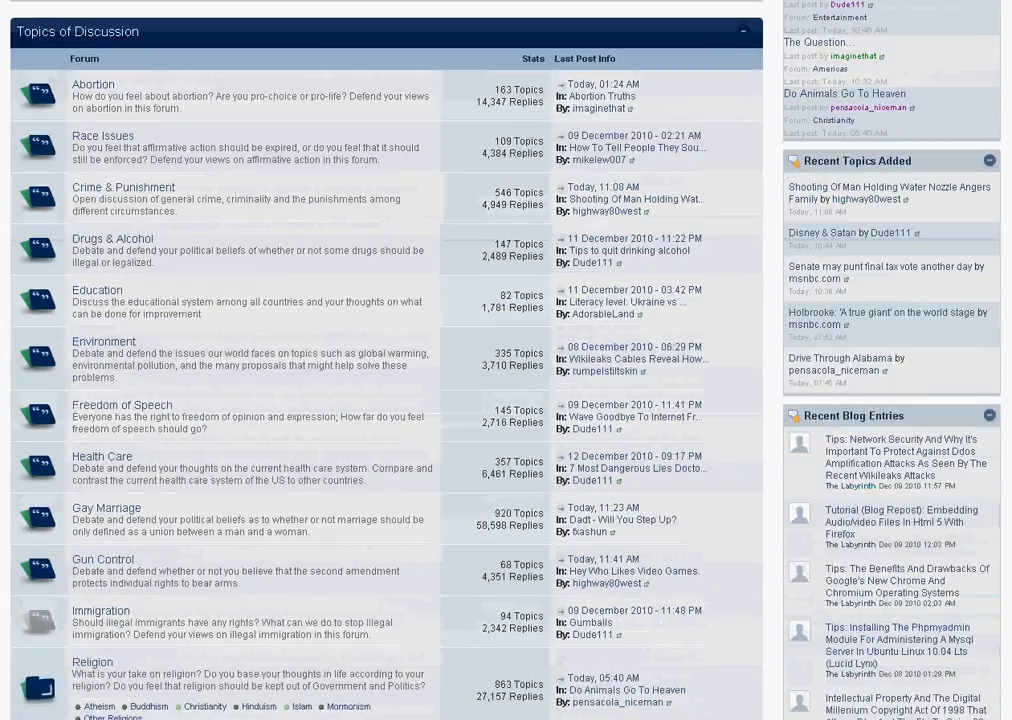
{"action": "scroll", "scroll_direction": "down", "scroll_amount": 3}
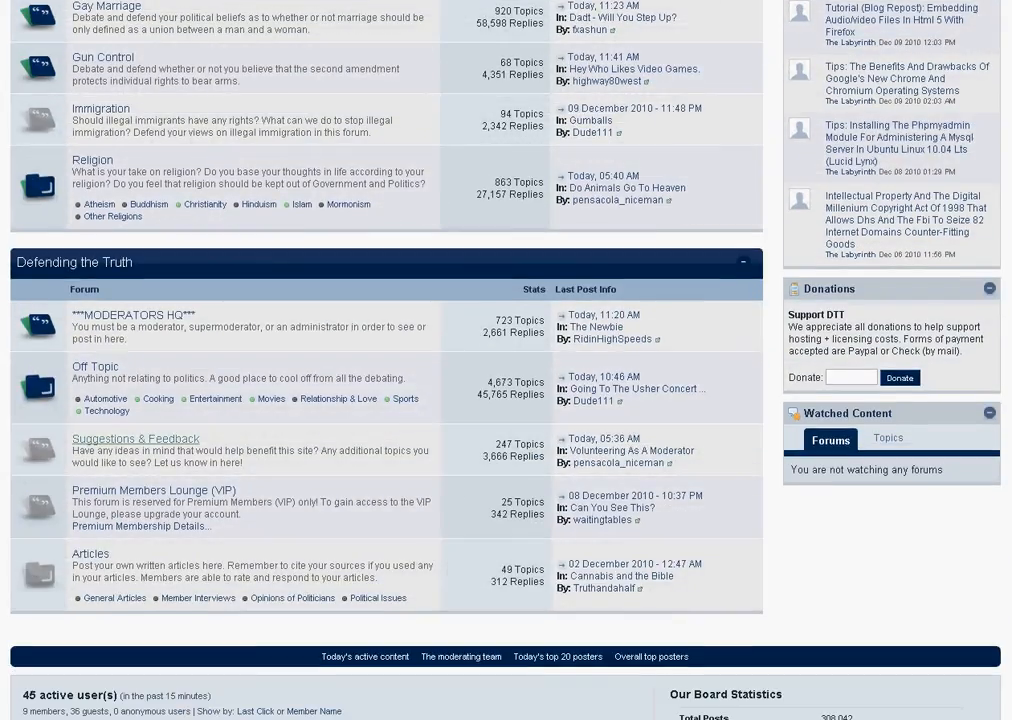
{"action": "mouse_move", "coordinate": [136, 438]}
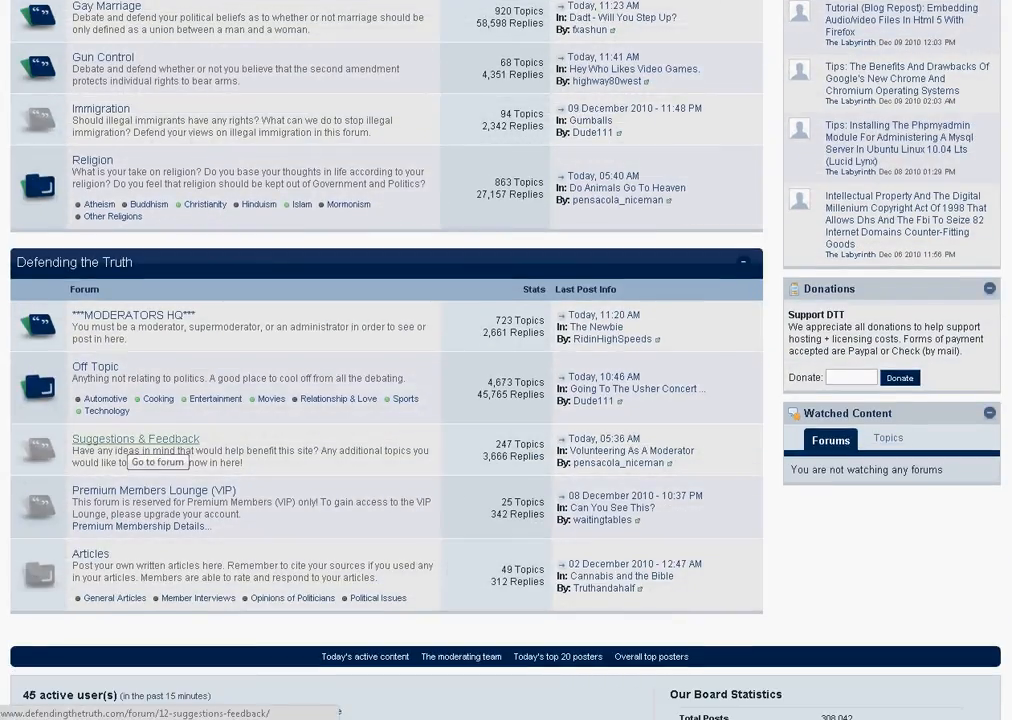